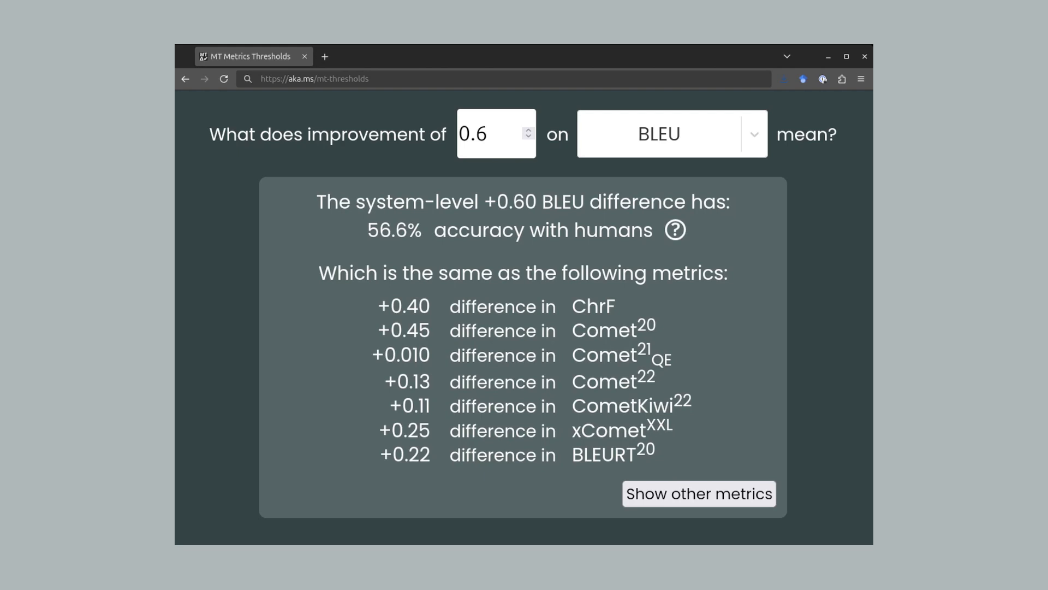
# - Change the BLEU improvement amount from 0.6 to 1.0 and pick from the metric dropdown
pyautogui.click(490, 134)
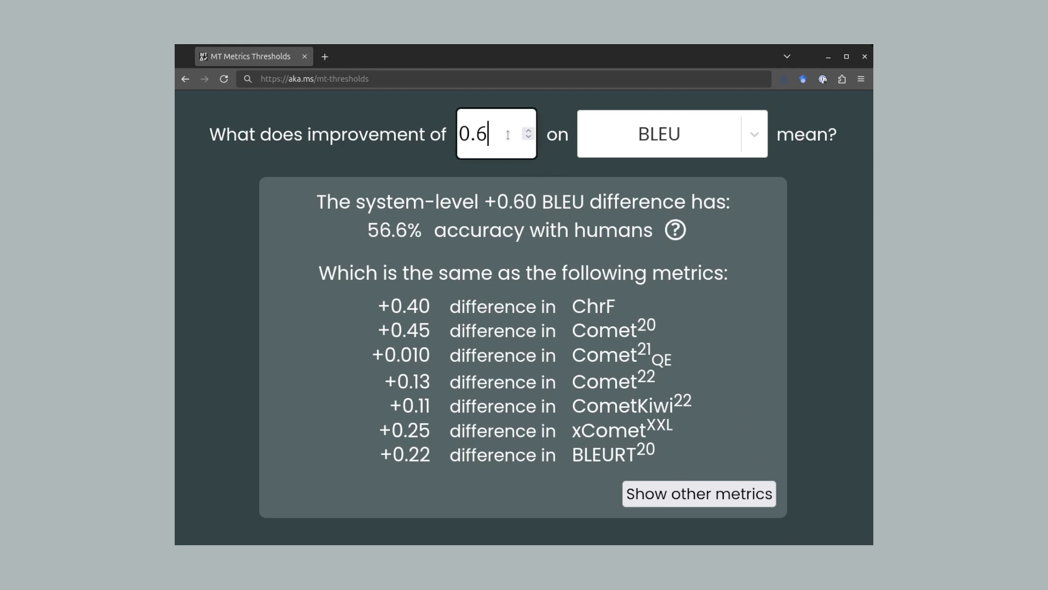
pyautogui.write('1')
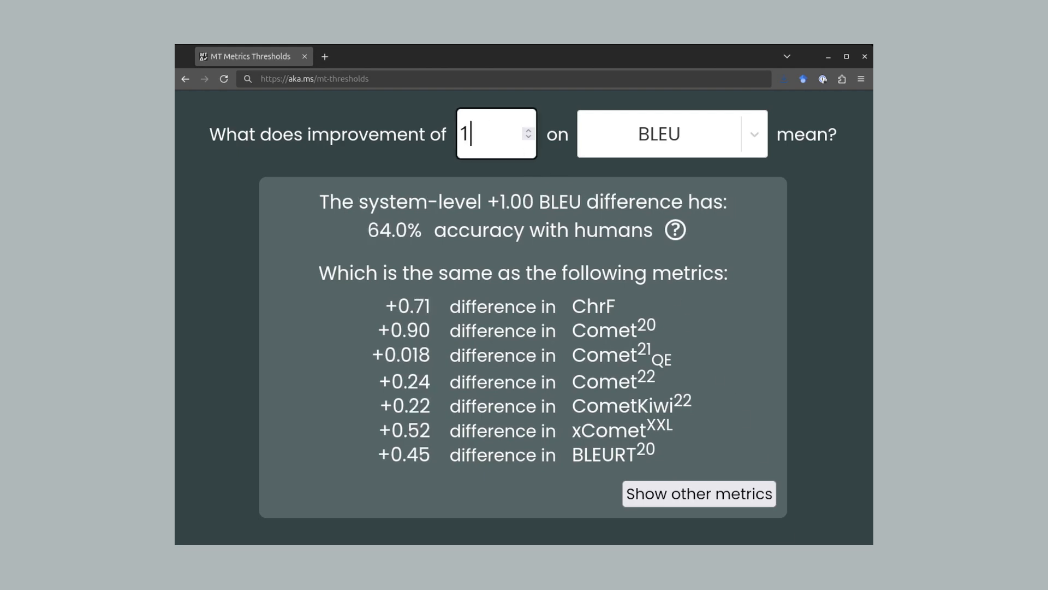
pyautogui.write('.0')
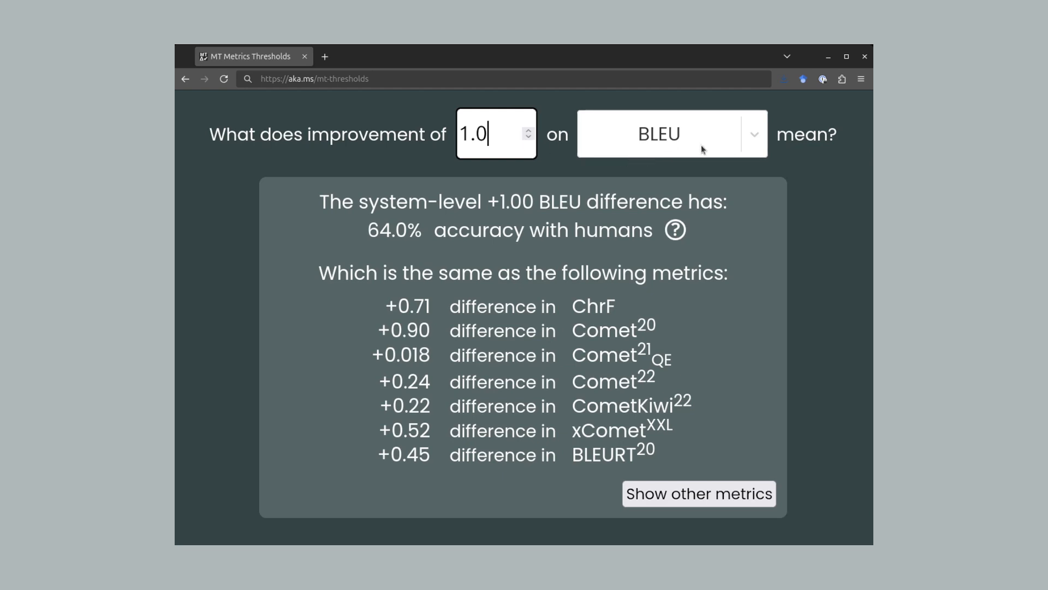
pyautogui.click(672, 135)
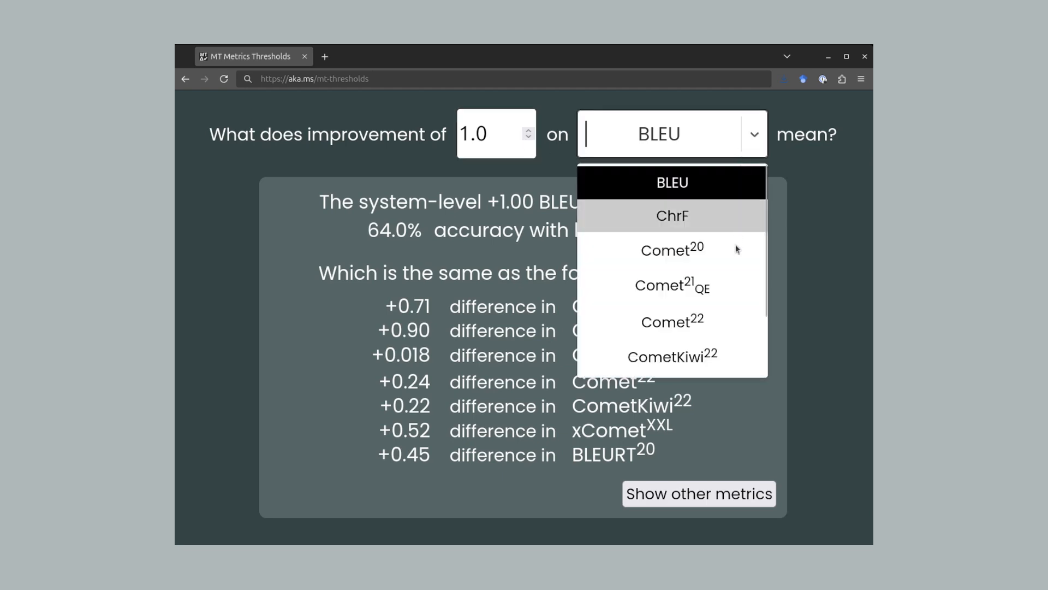
pyautogui.click(672, 322)
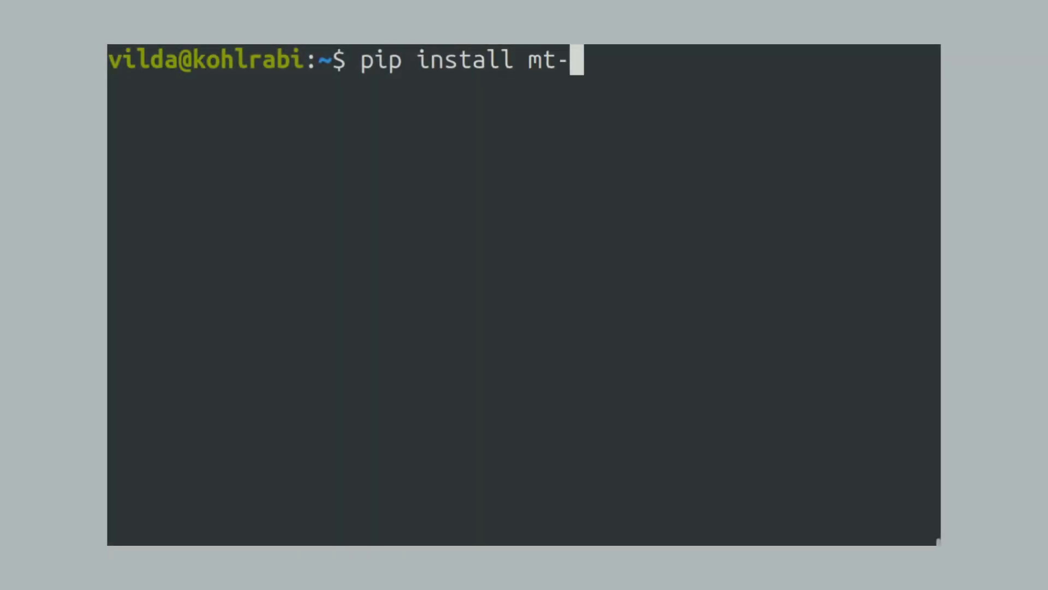
# - Cancel the install line, query mt-thresholds bleu 1.0, then enter comet22 1.0
pyautogui.press('ctrl+c')
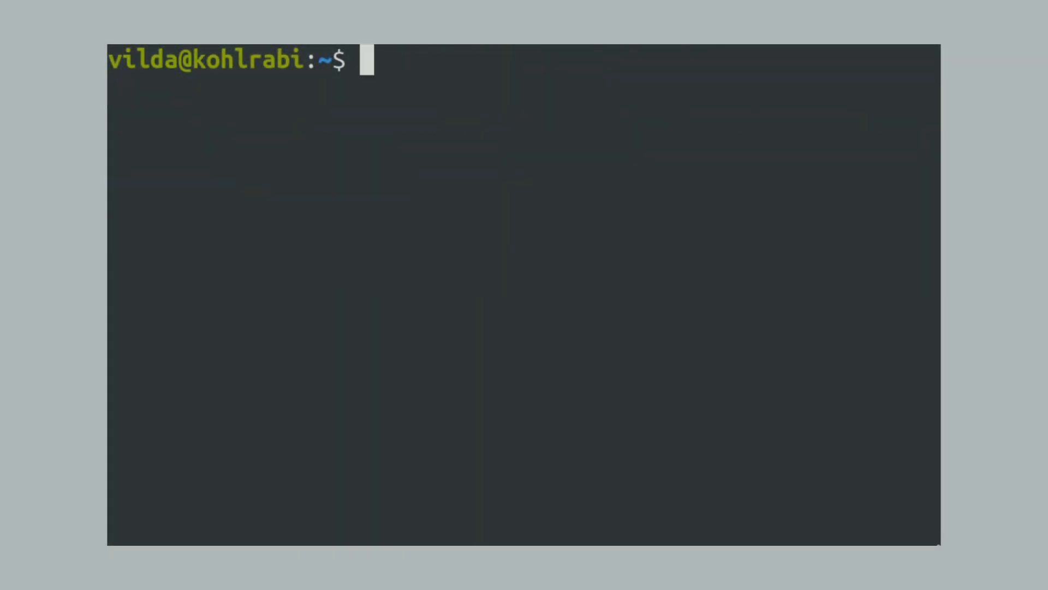
pyautogui.write('mt-thresholds bleu 1.0')
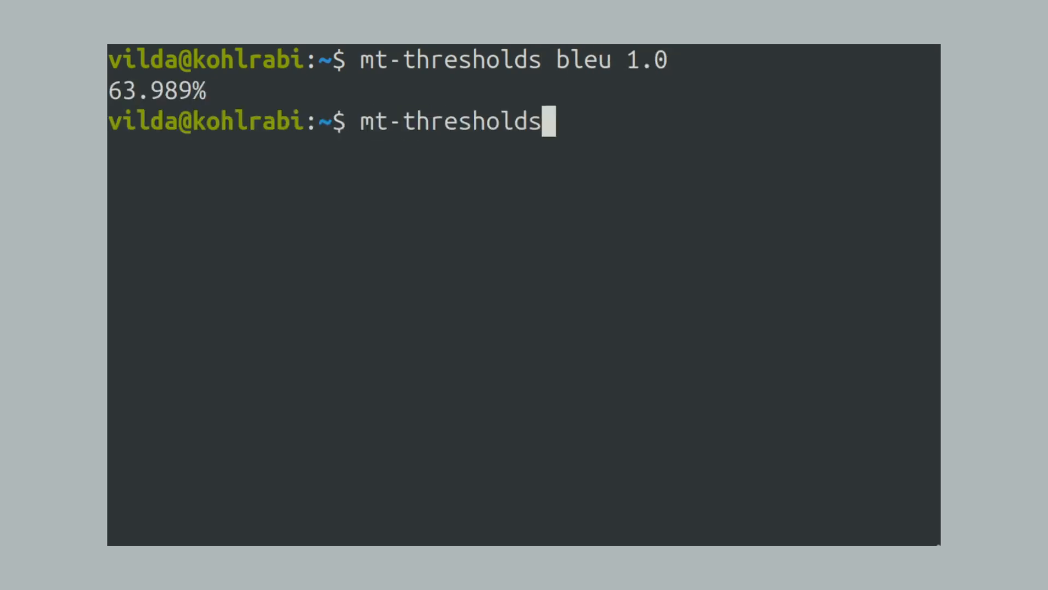
pyautogui.write('comet22 1.0')
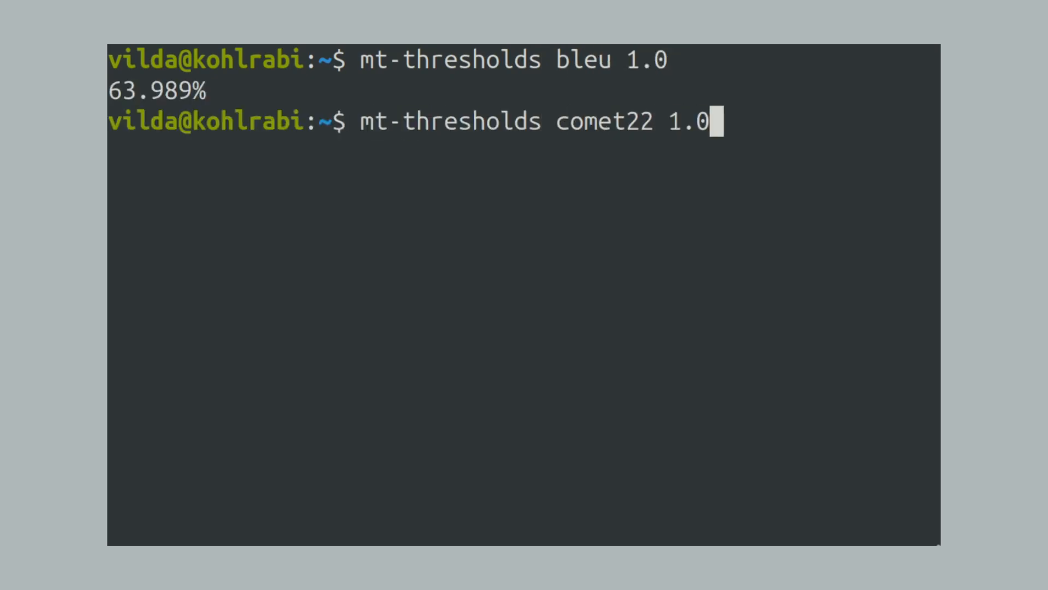